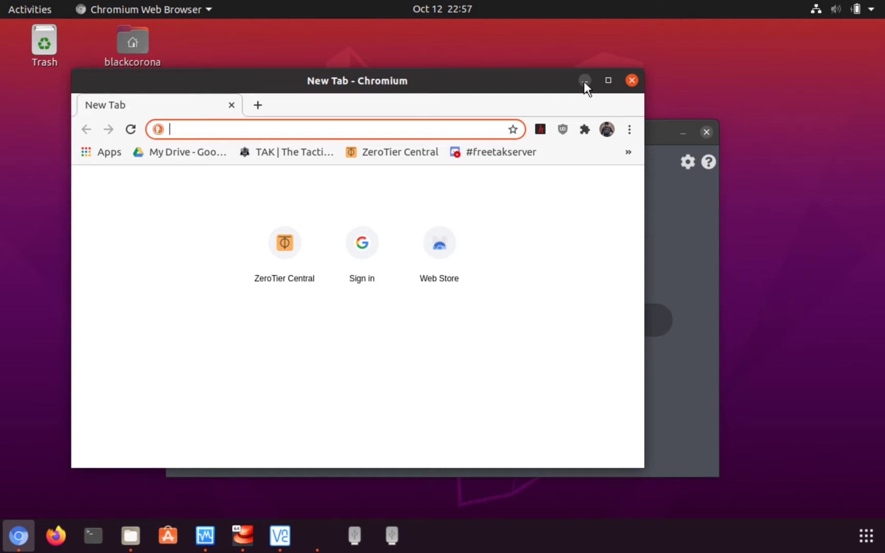
mouse_move(529, 87)
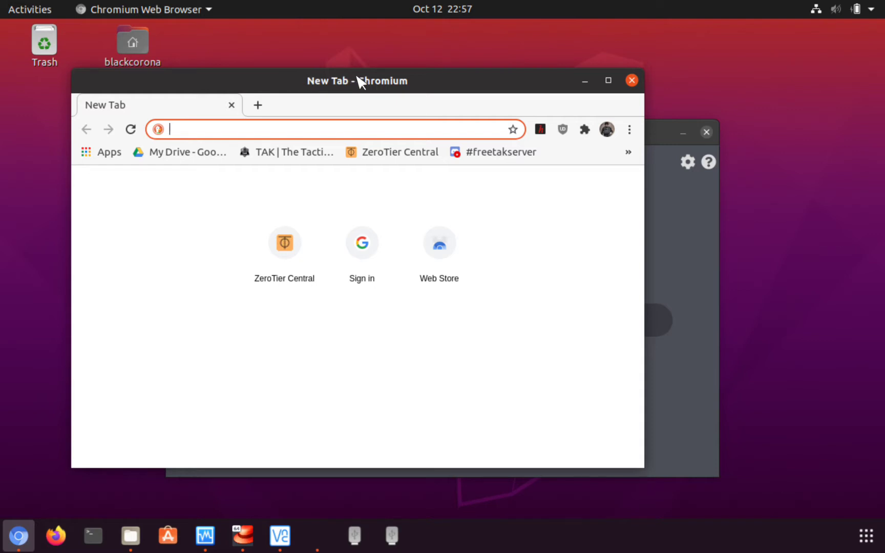
mouse_move(354, 80)
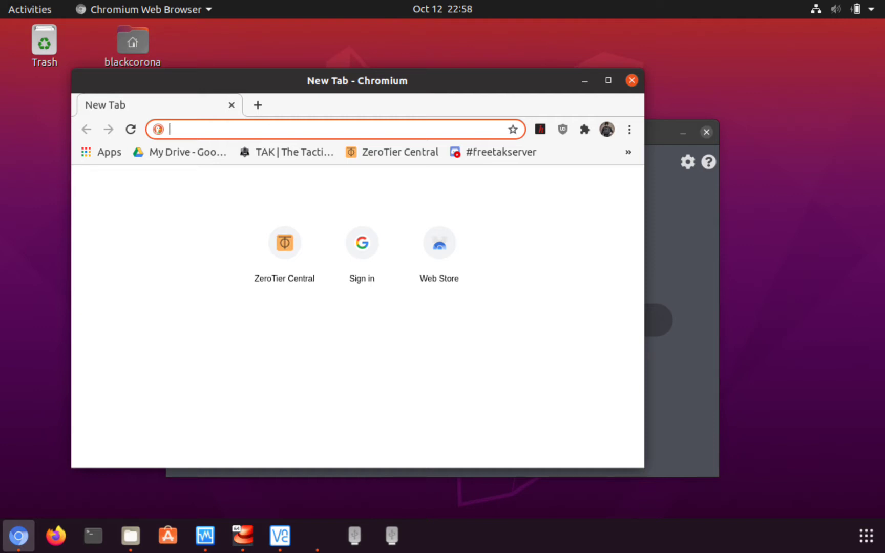
mouse_move(461, 76)
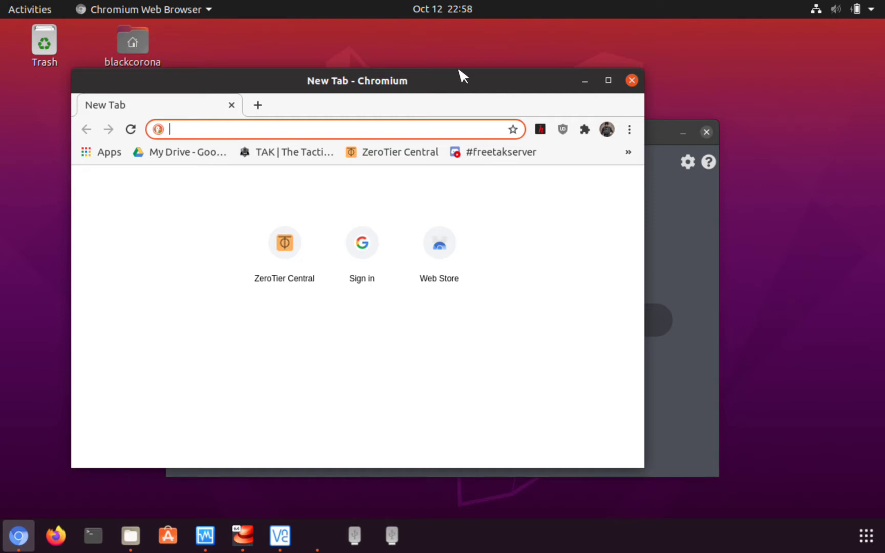
mouse_move(505, 153)
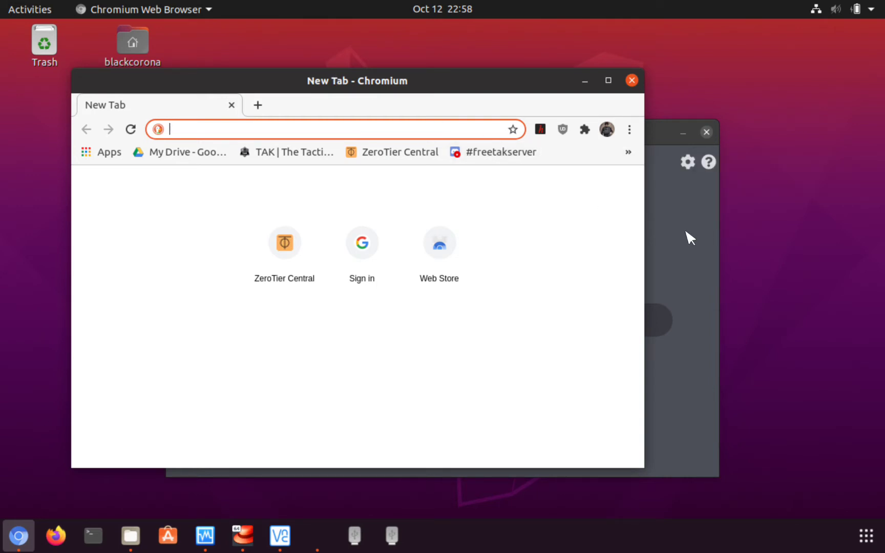
mouse_move(302, 133)
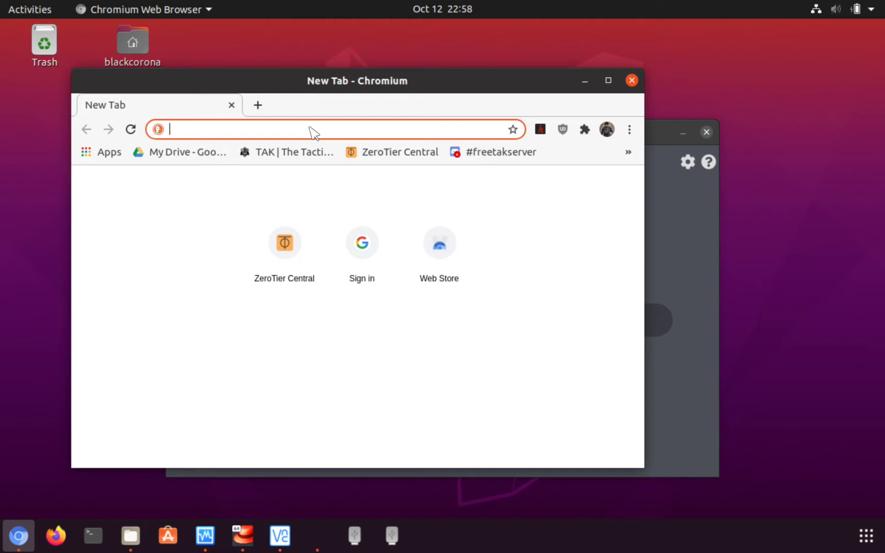
mouse_move(329, 126)
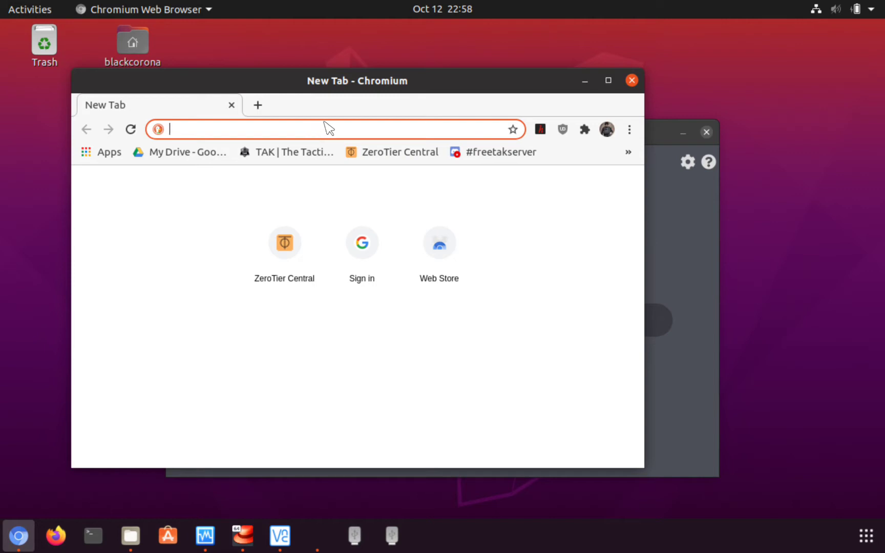
mouse_move(317, 132)
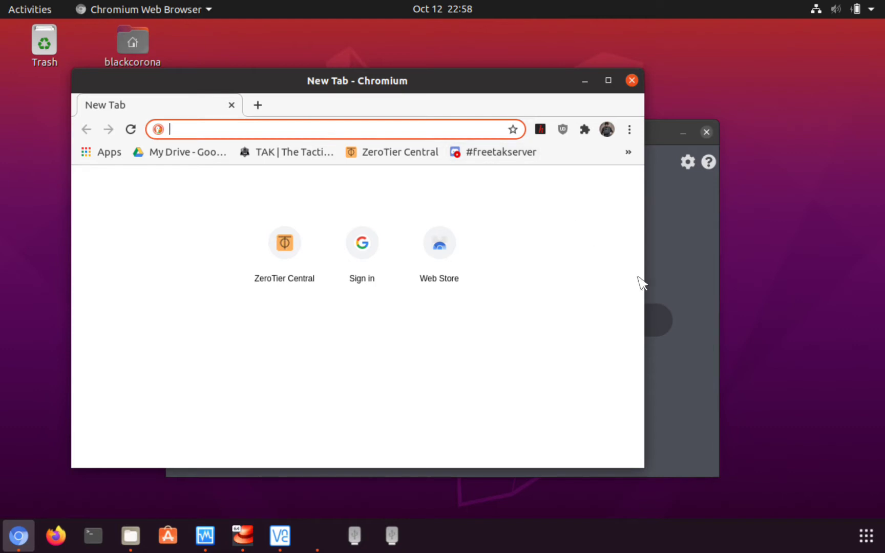
mouse_move(692, 230)
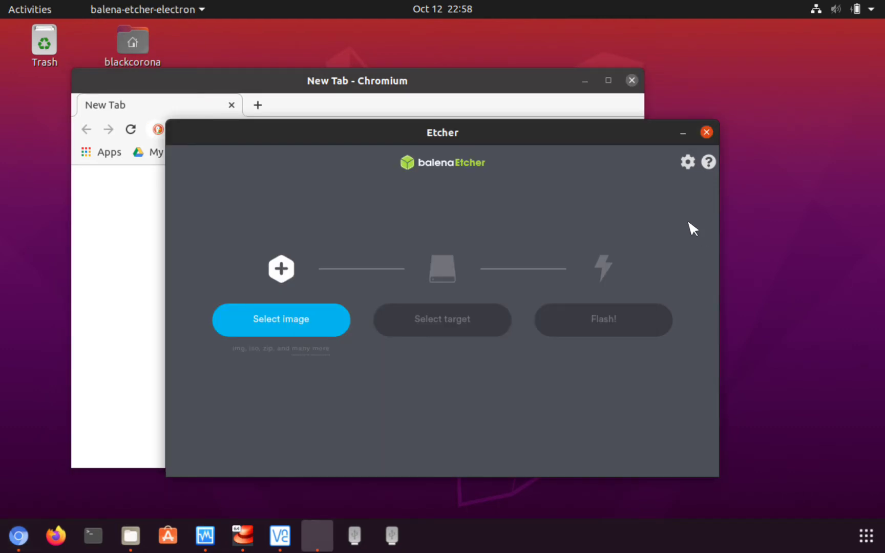
mouse_move(400, 216)
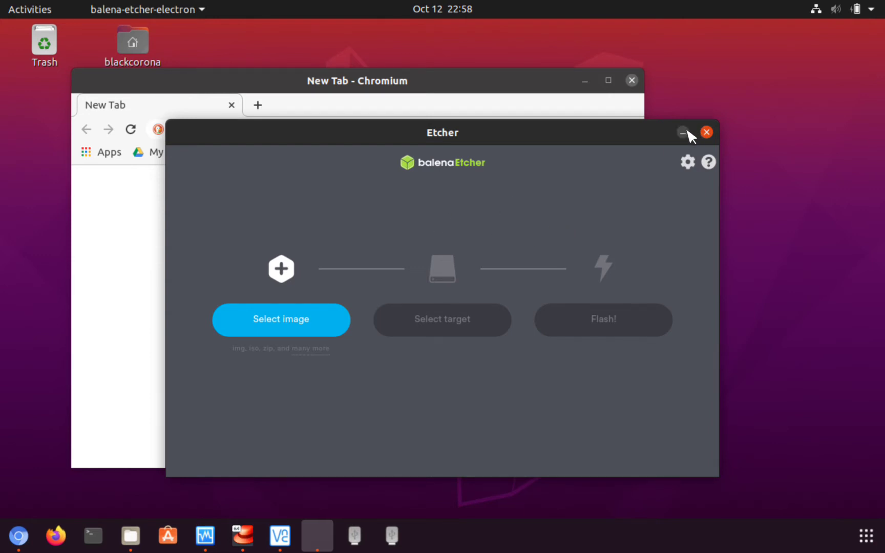
- Minimize the balenaEtcher window so only the Chromium new tab remains
left_click(682, 131)
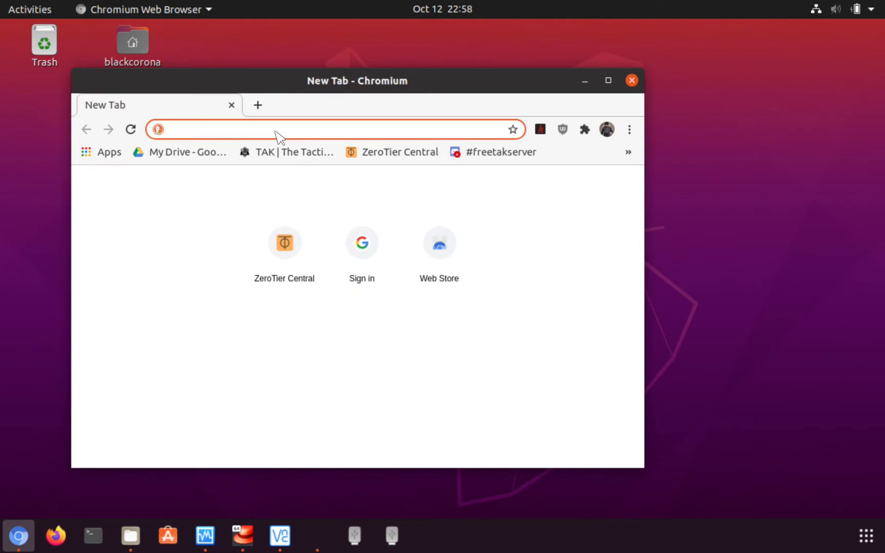
- Search DuckDuckGo for 'raspberry pi download' from the Chromium address bar
type("raspberrypi.org")
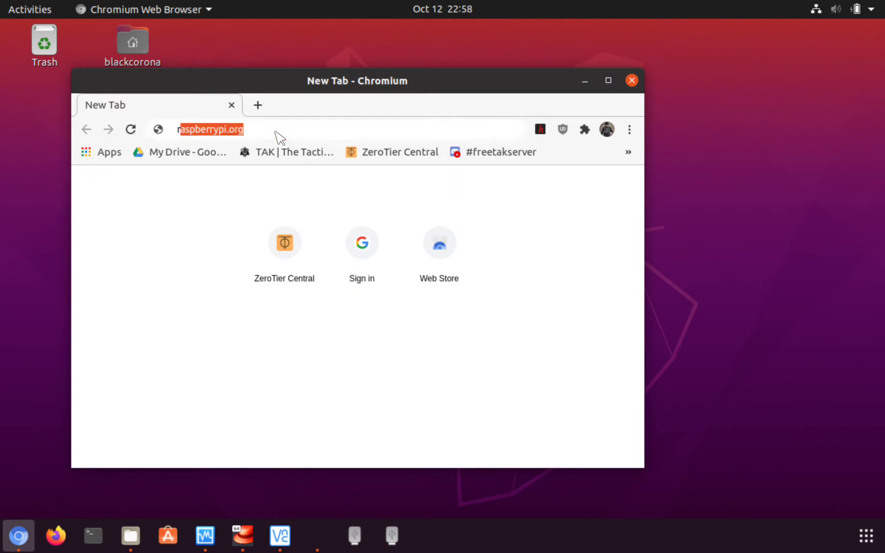
type("raspberry")
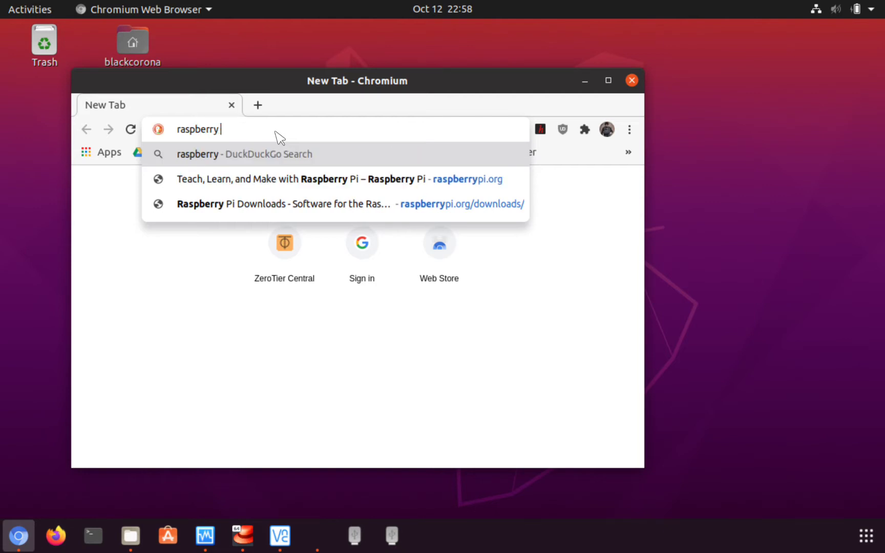
type("pi+download&t=raspberrypi&ia=web")
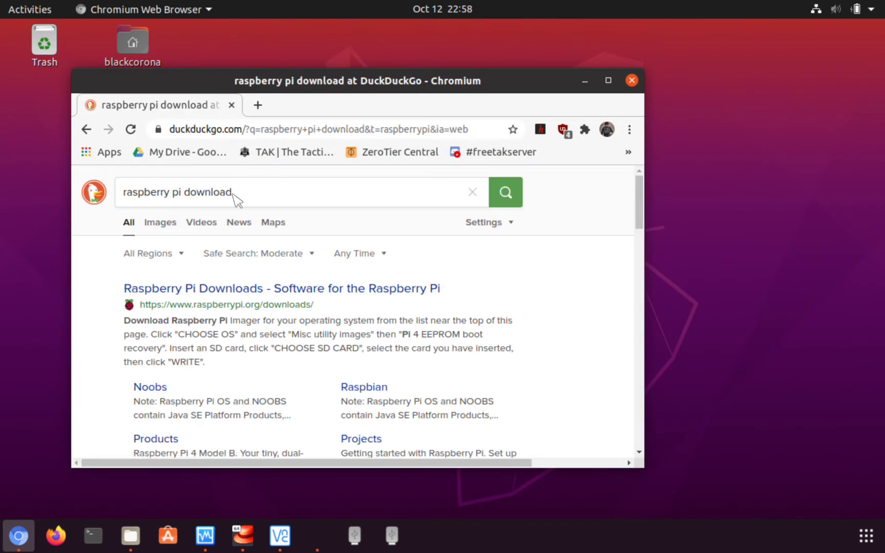
mouse_move(190, 291)
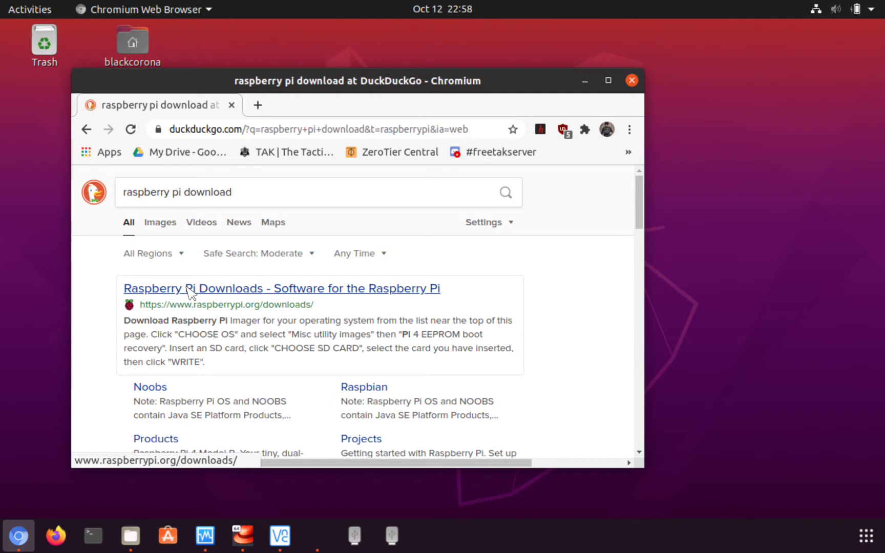
- Open the Raspberry Pi Downloads result and scroll to the Imager links for Windows, macOS, Ubuntu
left_click(282, 288)
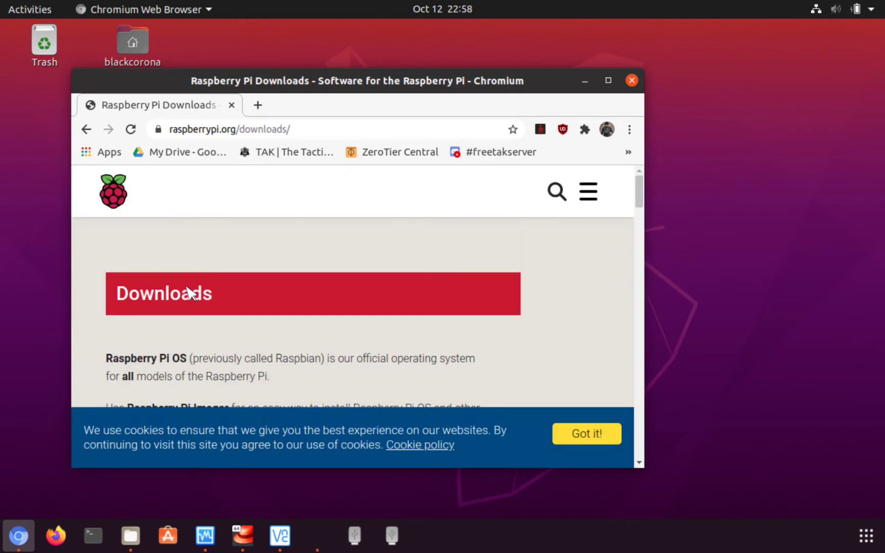
scroll("down", 3)
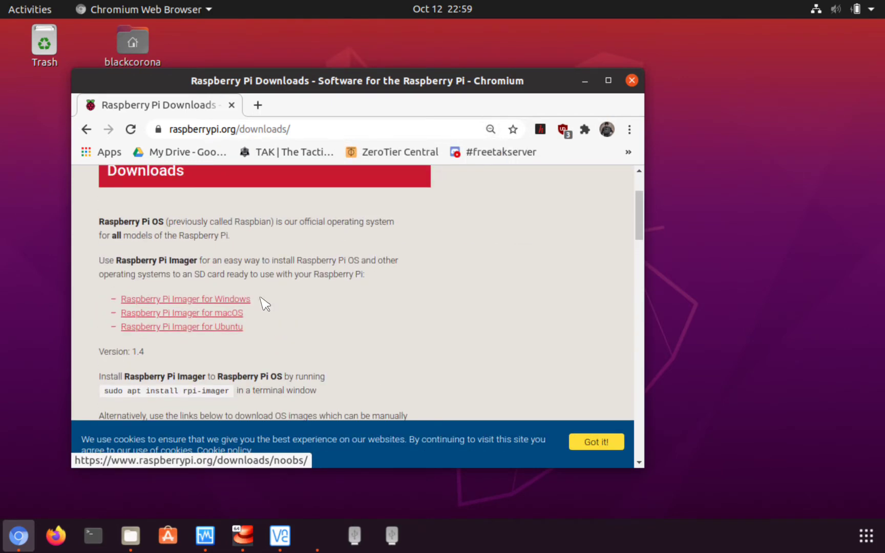
mouse_move(242, 275)
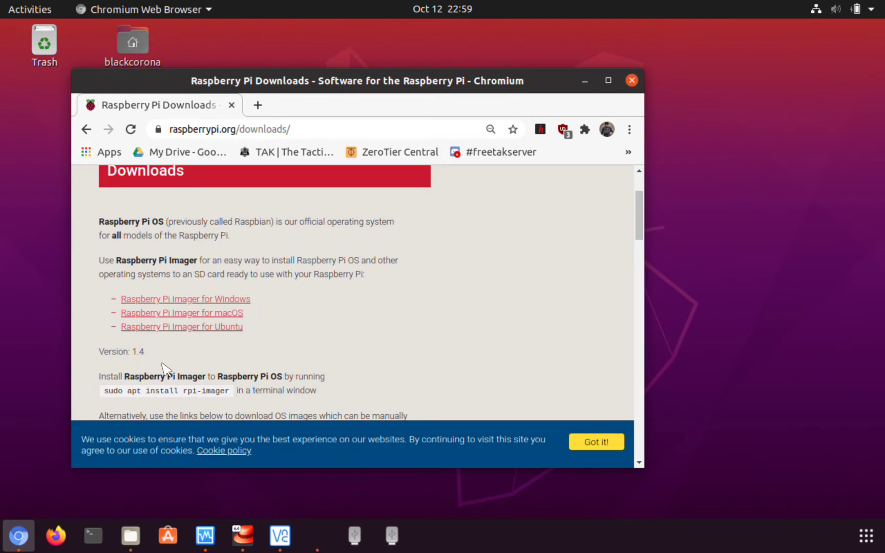
mouse_move(178, 345)
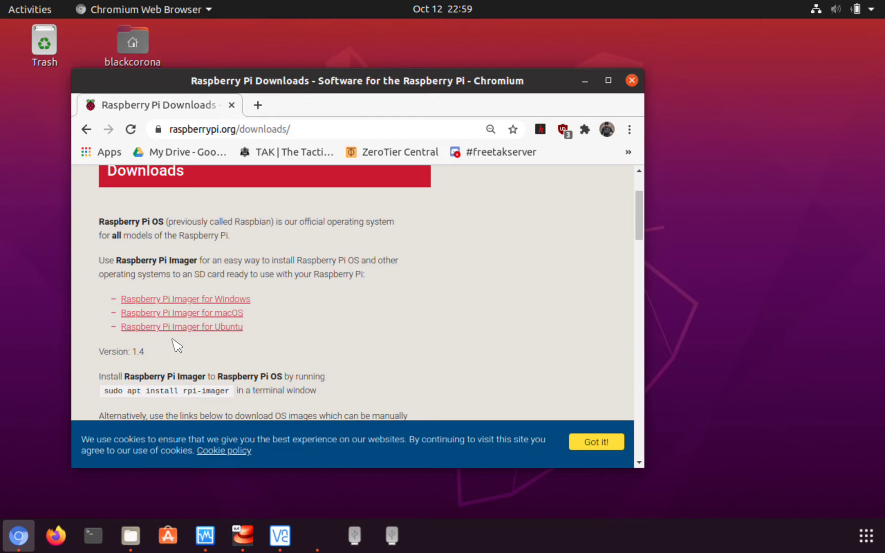
mouse_move(182, 326)
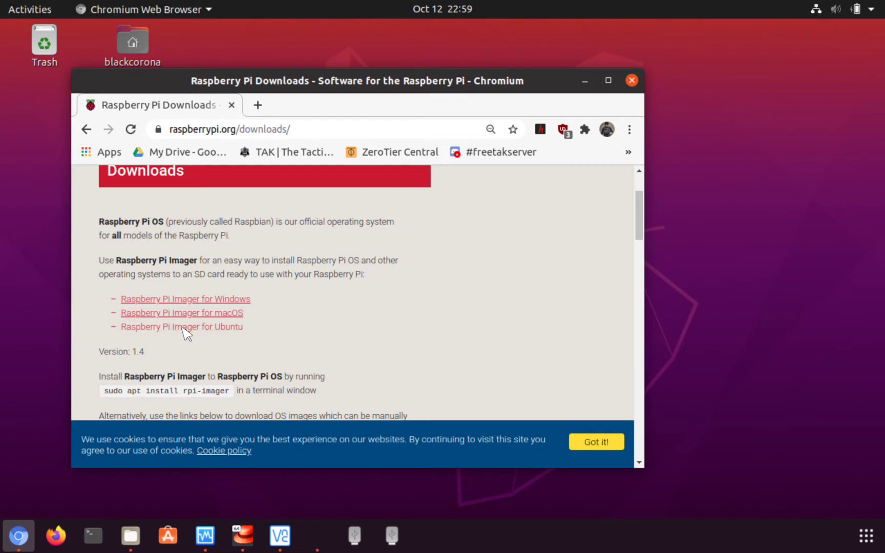
mouse_move(181, 326)
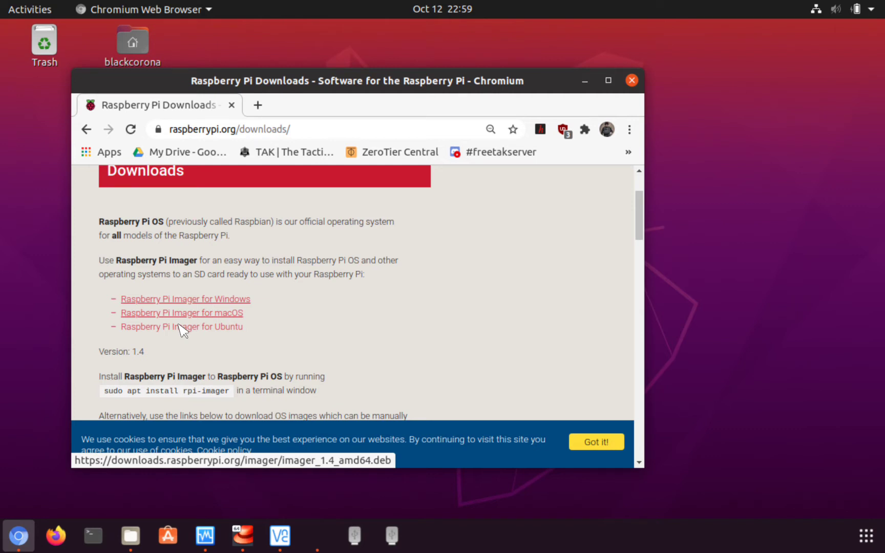
mouse_move(189, 322)
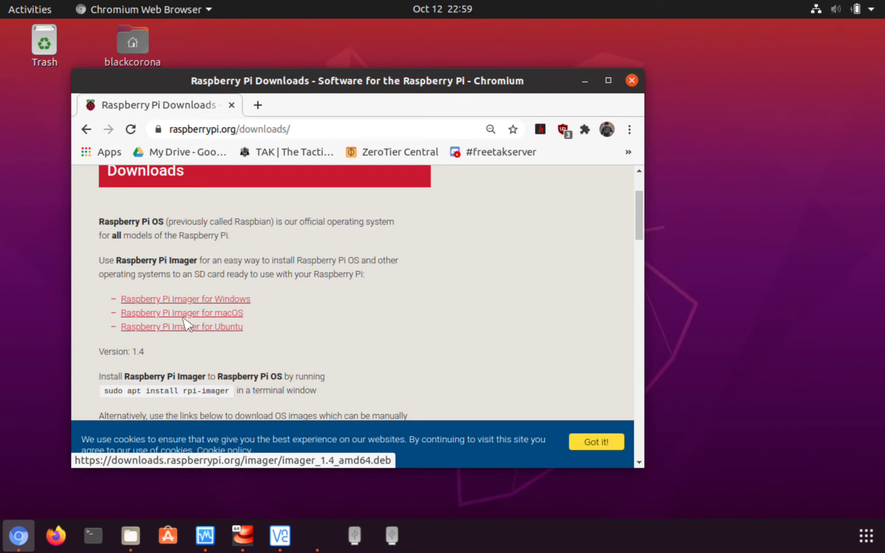
mouse_move(184, 329)
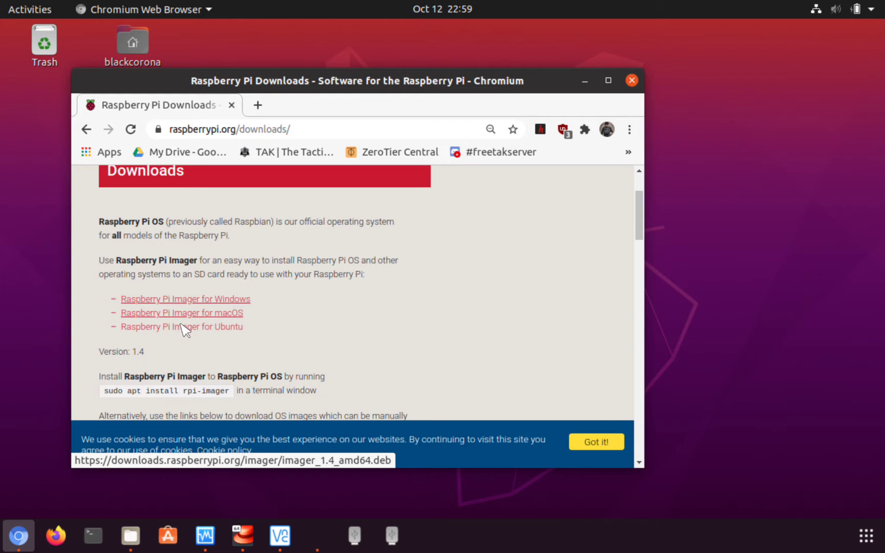
- Download Raspberry Pi Imager for Ubuntu and open the .deb from the download shelf
left_click(182, 326)
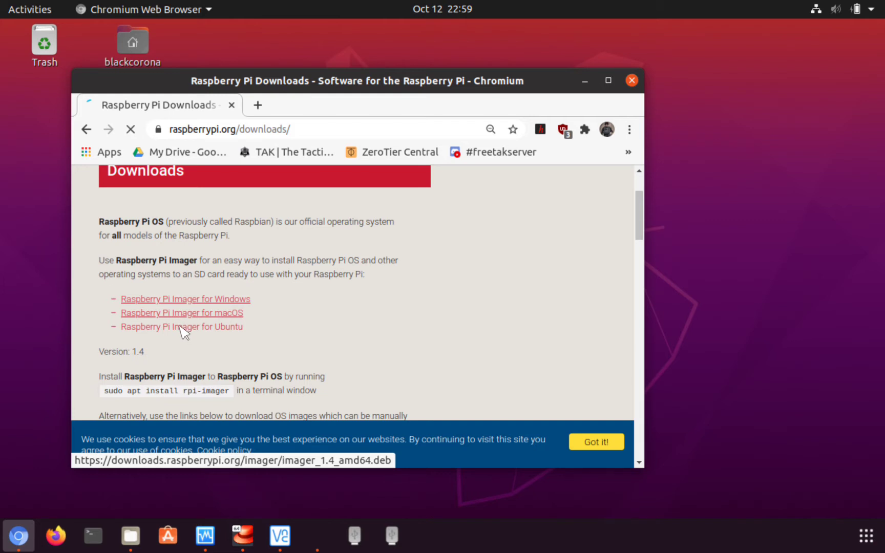
left_click(180, 326)
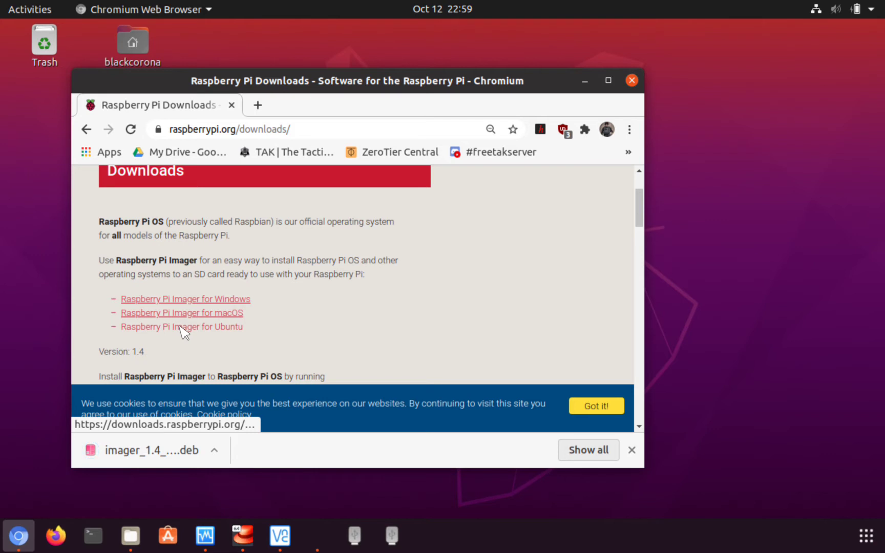
mouse_move(160, 378)
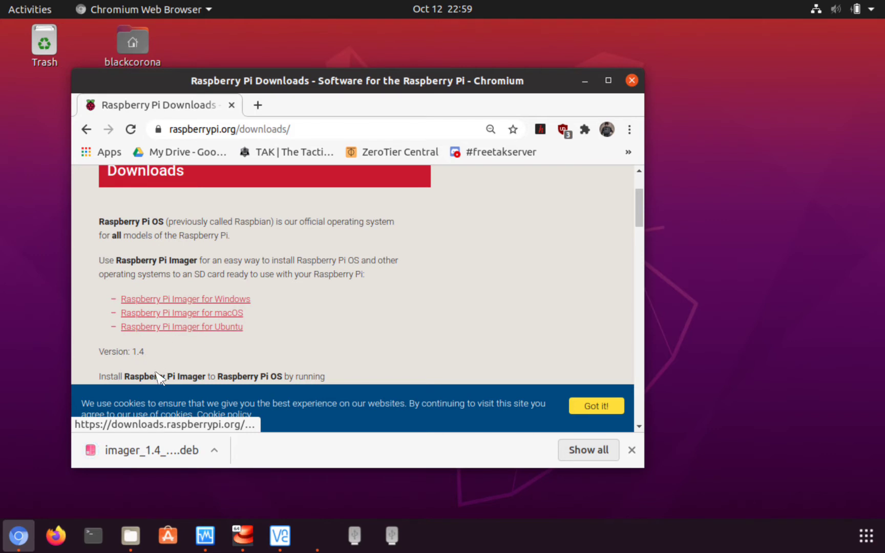
left_click(147, 450)
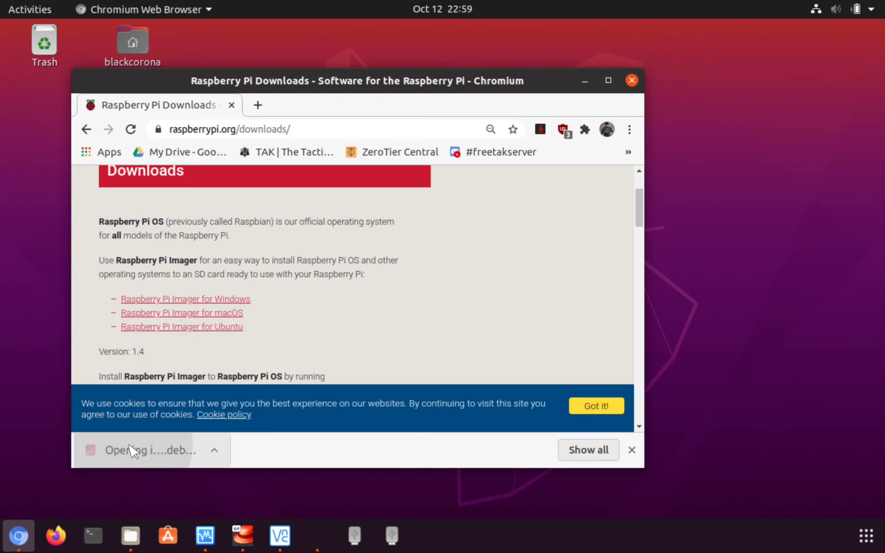
left_click(149, 450)
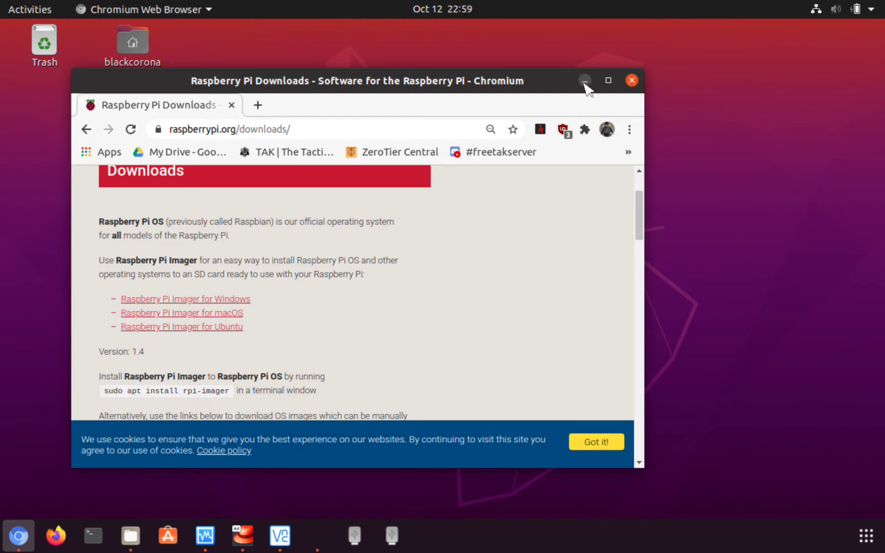
left_click(584, 79)
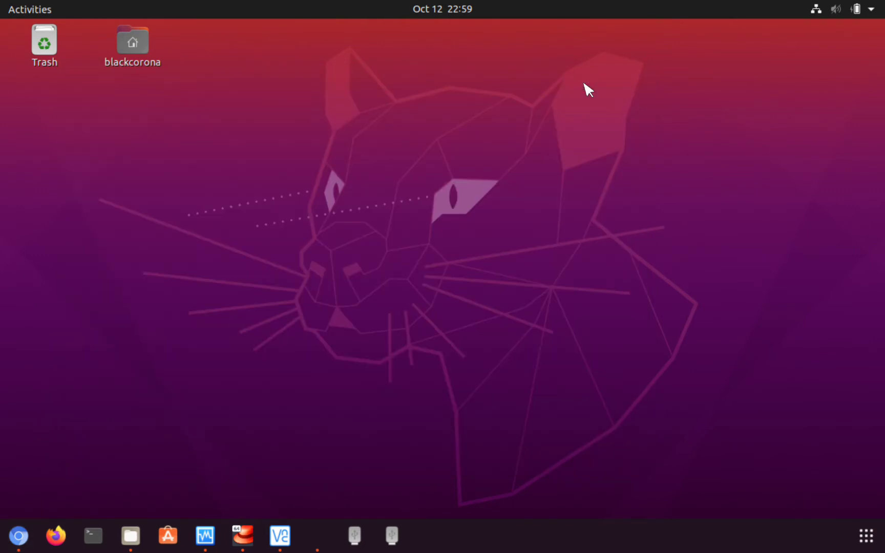
mouse_move(170, 205)
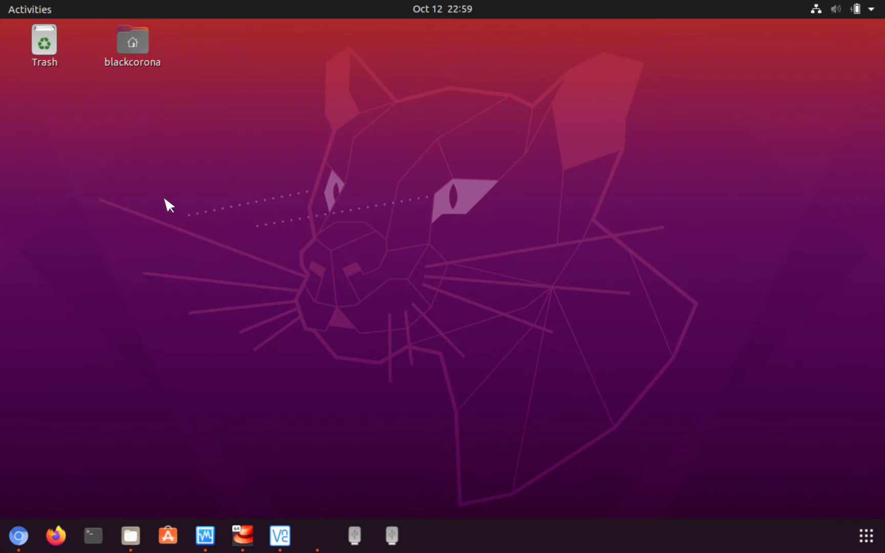
mouse_move(866, 536)
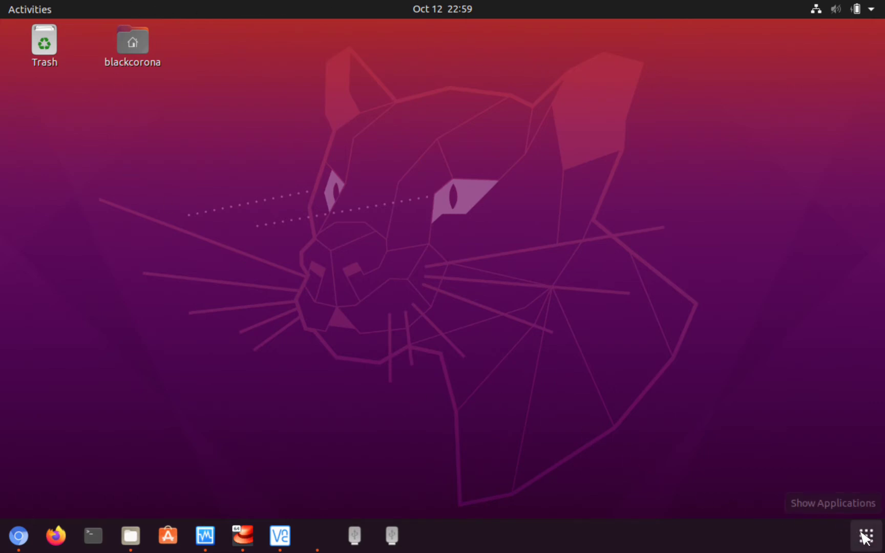
left_click(865, 535)
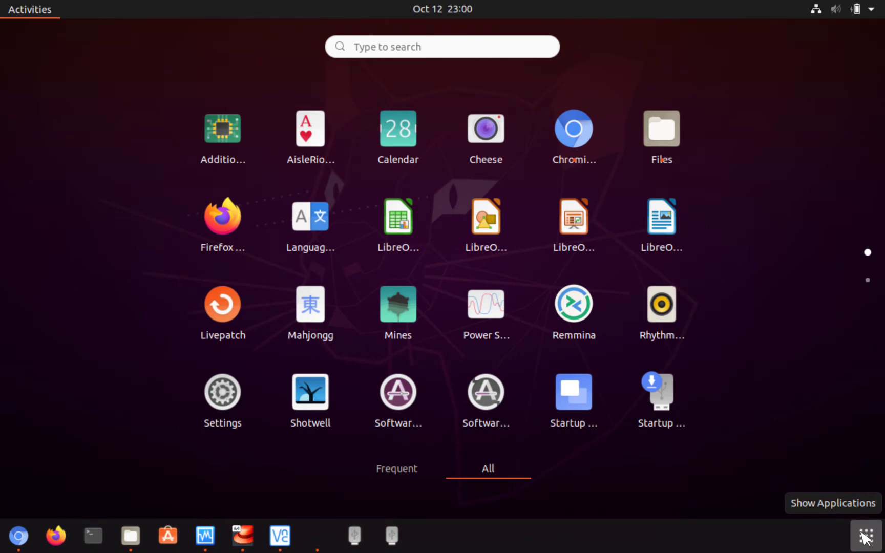
left_click(868, 535)
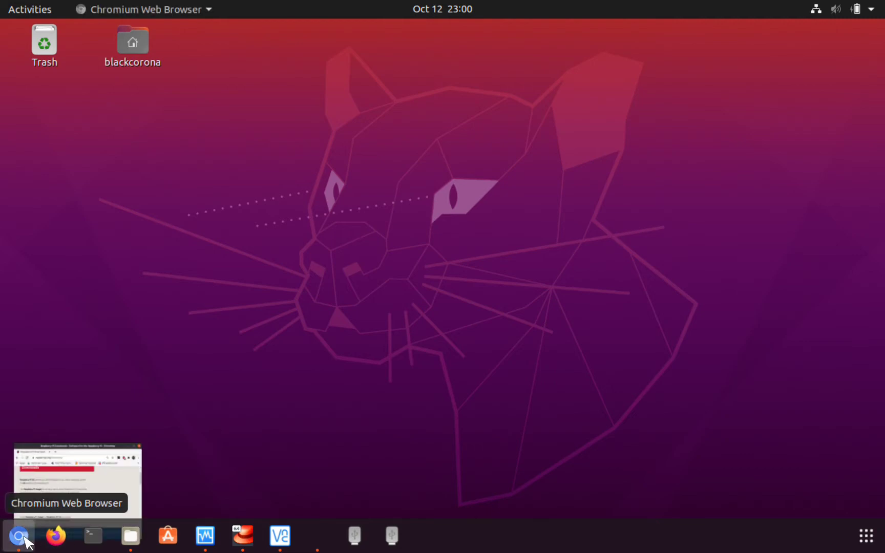
left_click(19, 535)
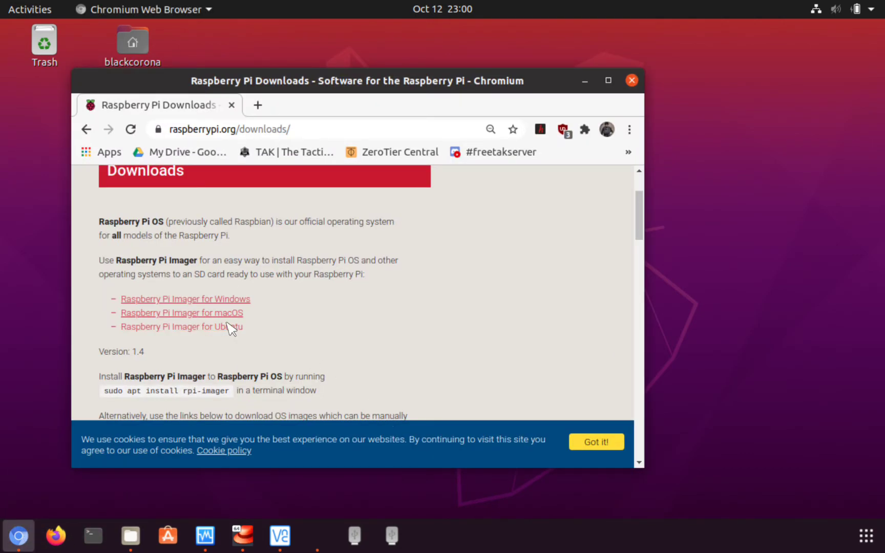
mouse_move(296, 339)
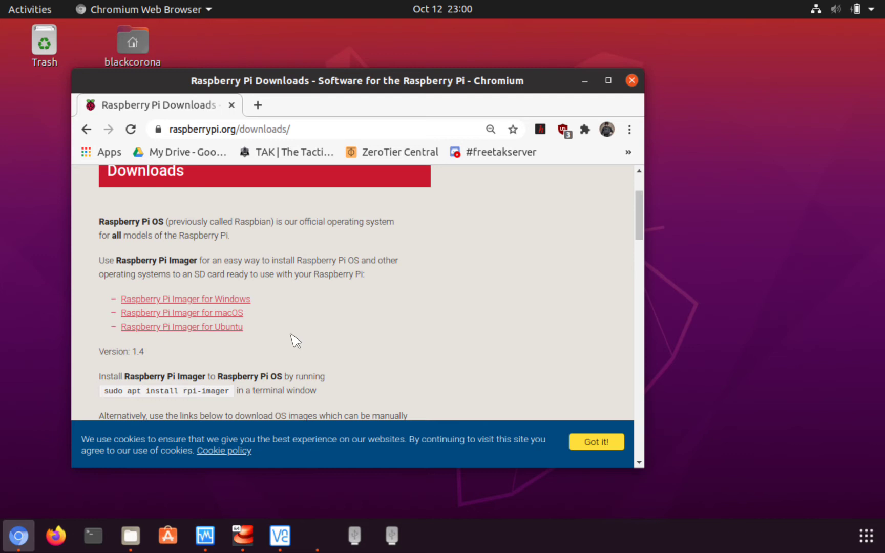
mouse_move(288, 133)
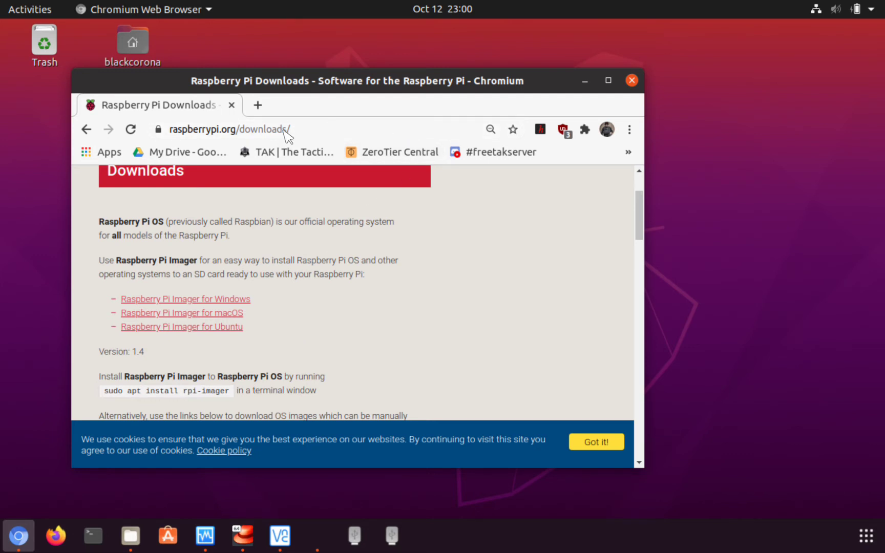
mouse_move(325, 133)
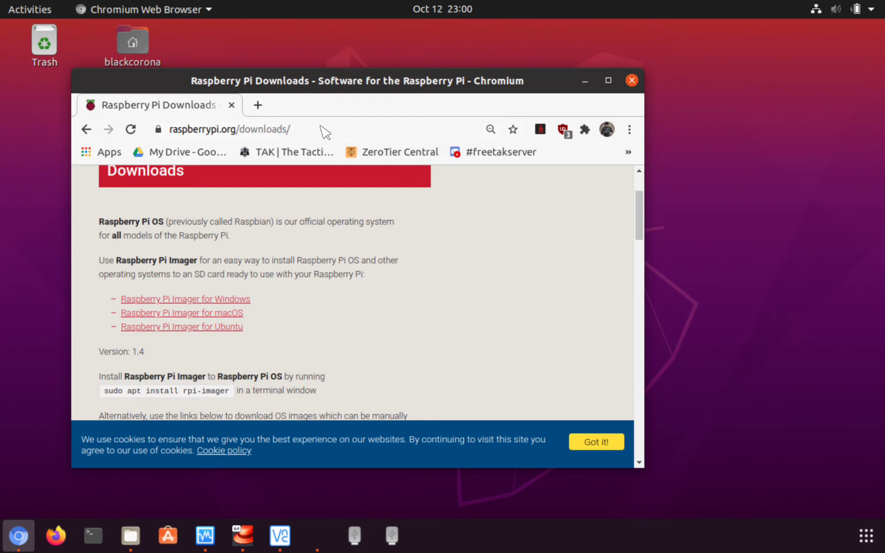
- Reveal imager_1.4_amd64.deb in its folder via Chromium's Downloads list
left_click(628, 129)
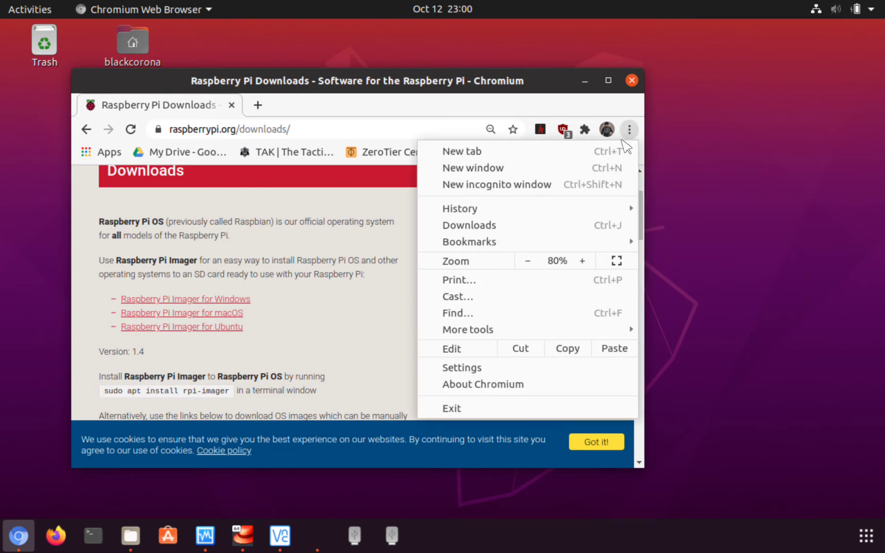
left_click(468, 225)
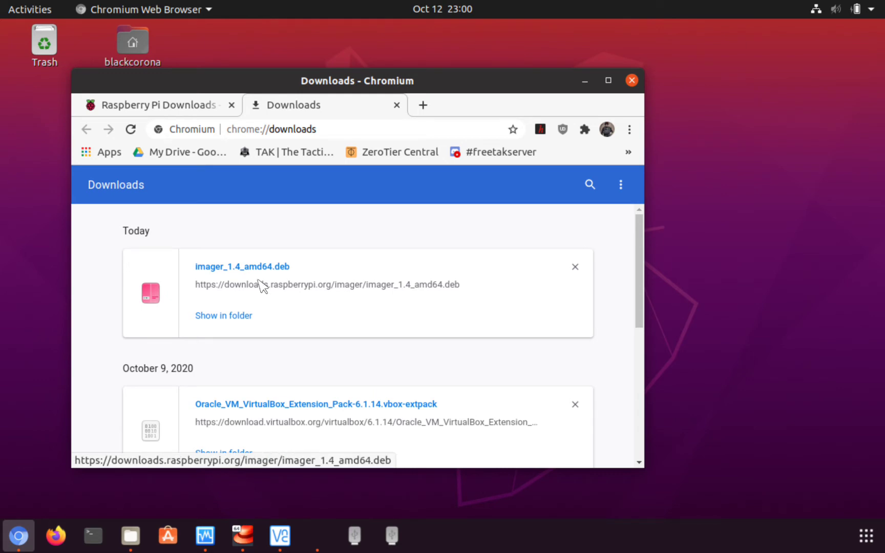
double_click(242, 265)
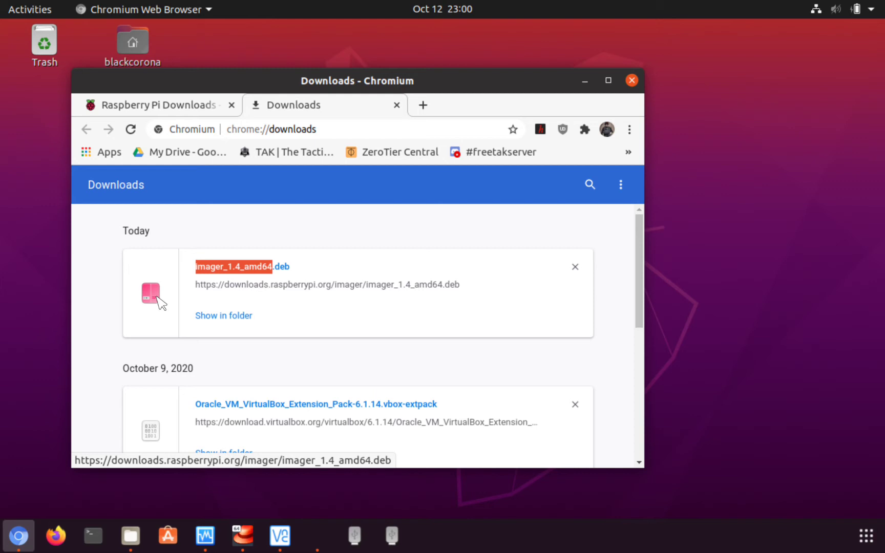
mouse_move(188, 311)
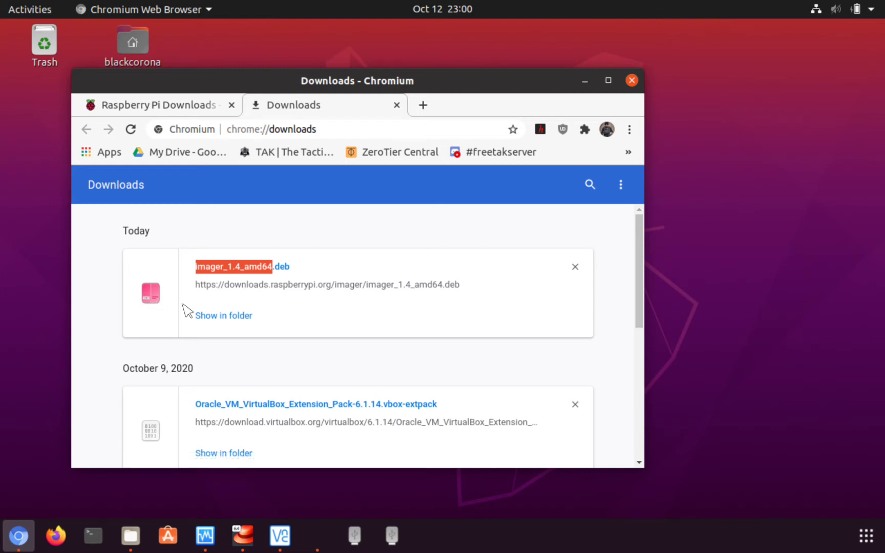
left_click(223, 315)
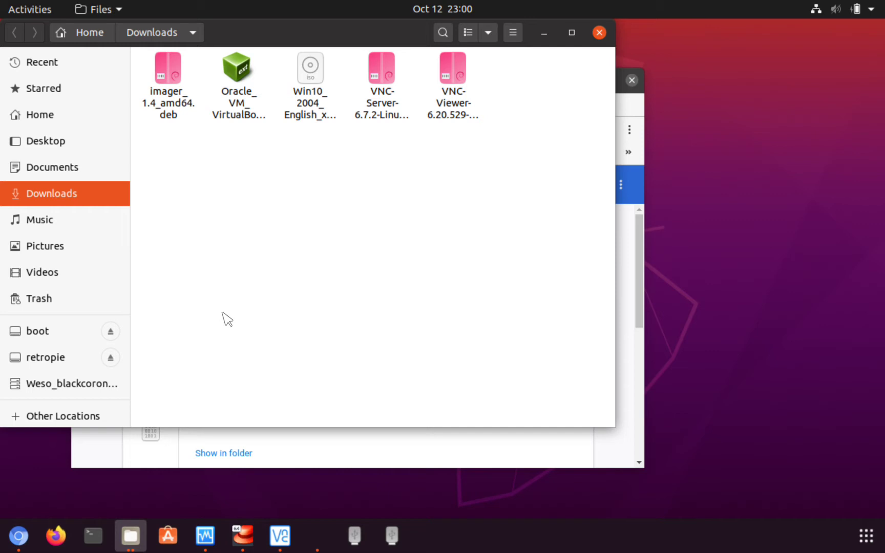
mouse_move(446, 76)
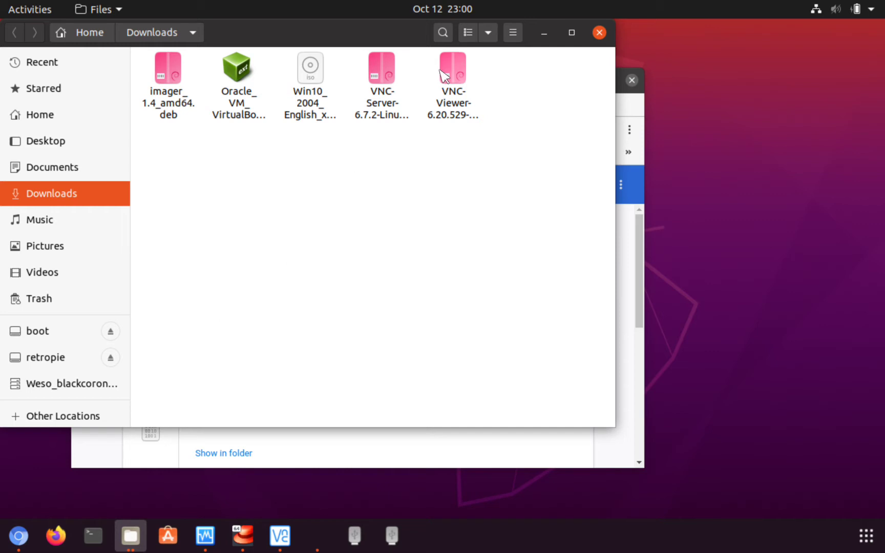
mouse_move(197, 84)
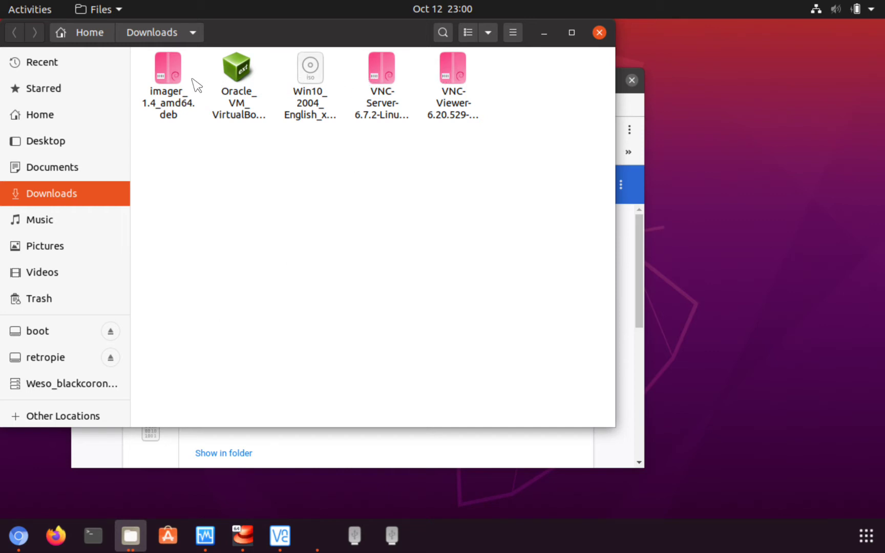
- Open imager_1.4_amd64.deb from Downloads in Software Install
left_click(167, 85)
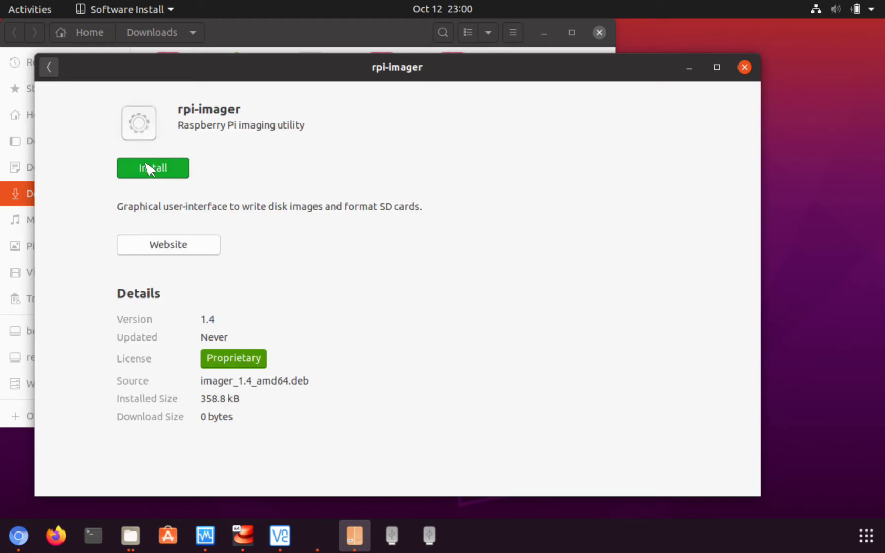
- Install the rpi-imager package, authenticating with the account password
left_click(153, 168)
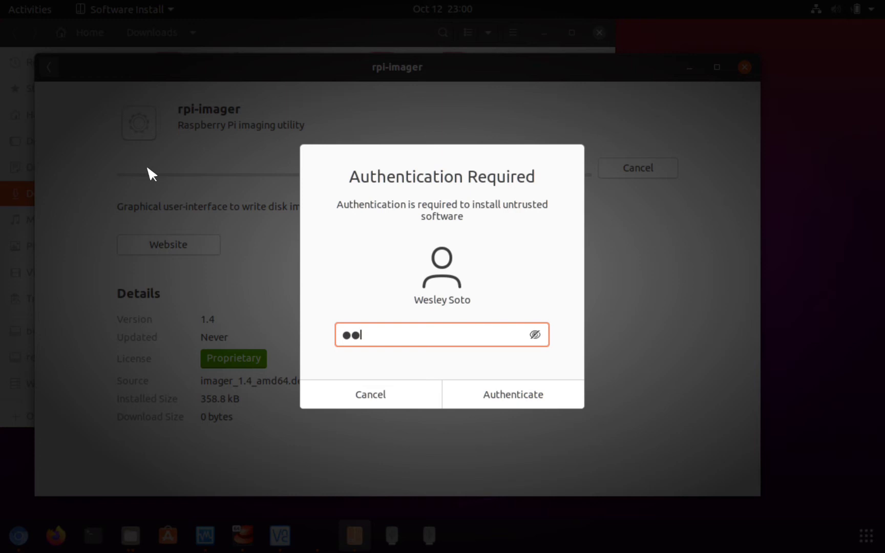
type("password")
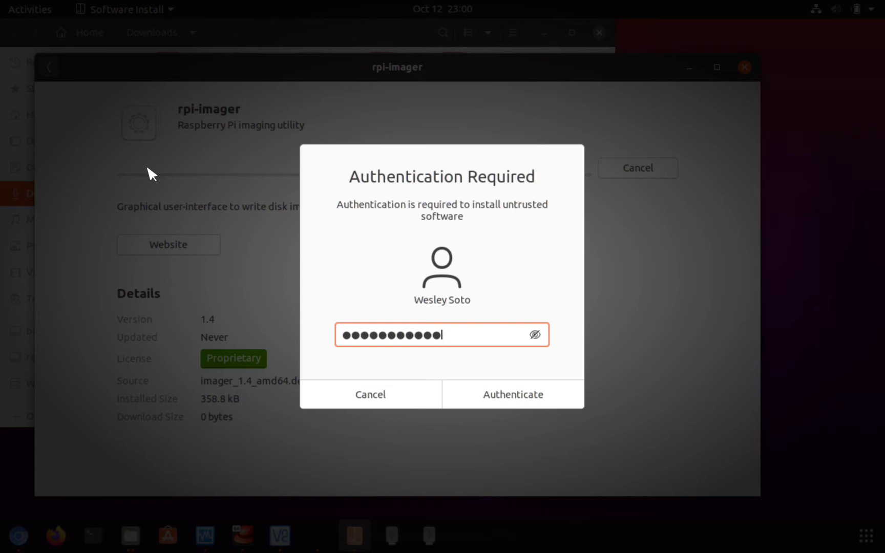
left_click(511, 393)
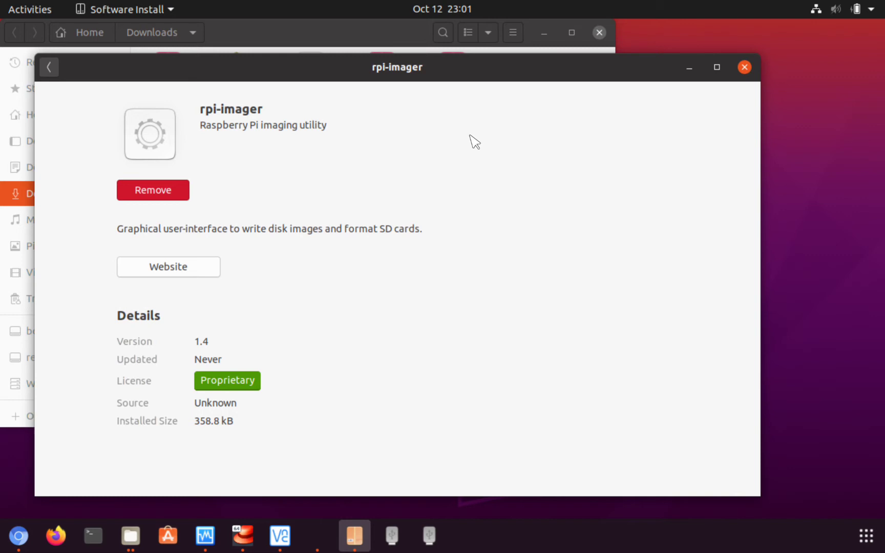
mouse_move(745, 67)
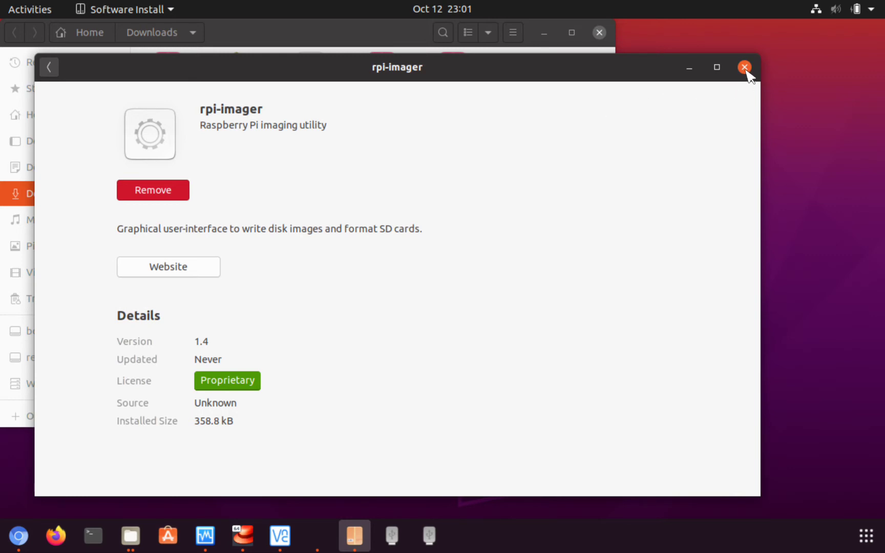
- Close Software Install, the Files window and Chromium, then open Show Applications
left_click(744, 67)
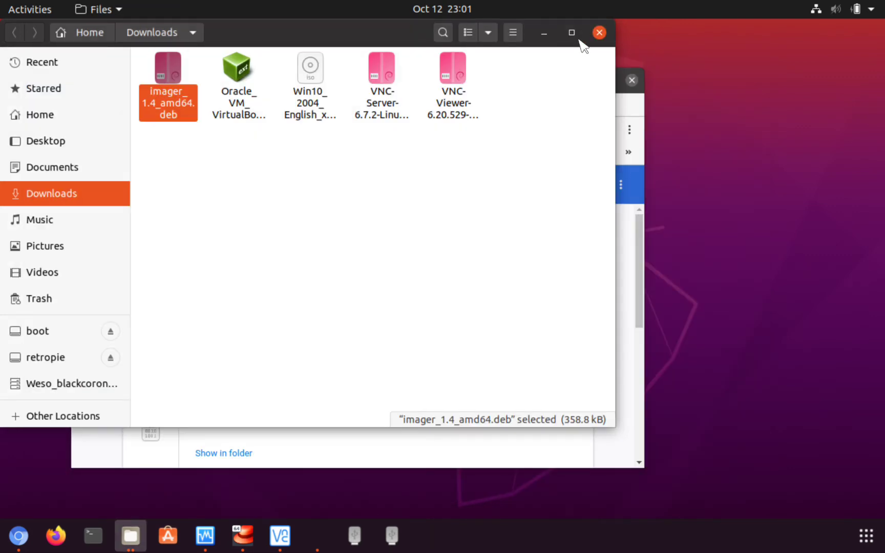
left_click(598, 32)
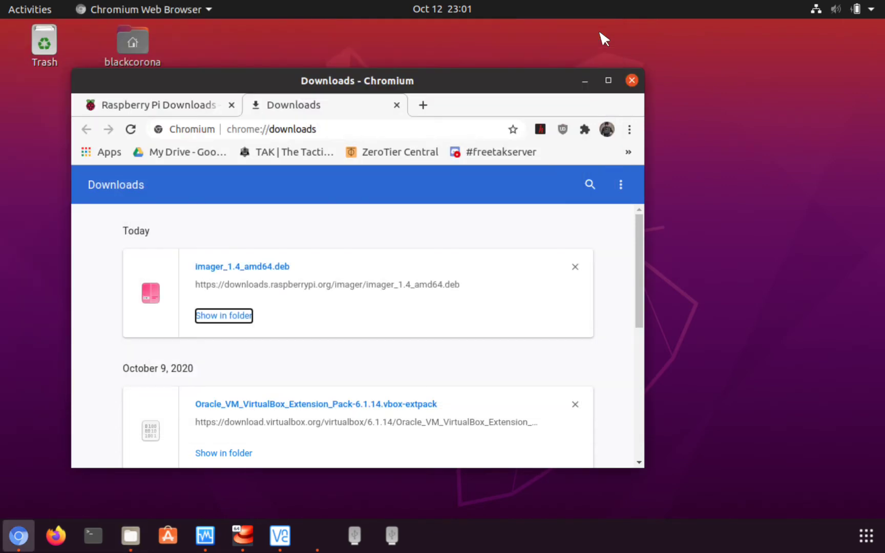
mouse_move(354, 137)
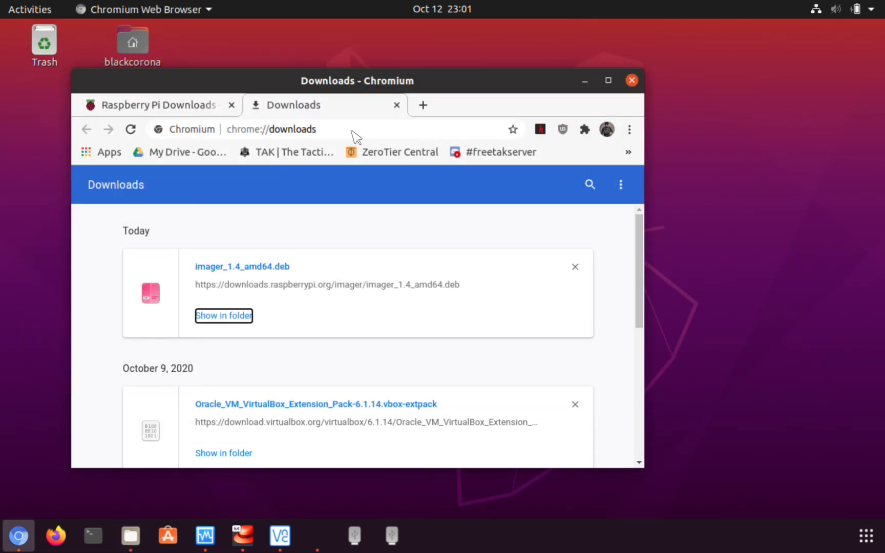
left_click(396, 105)
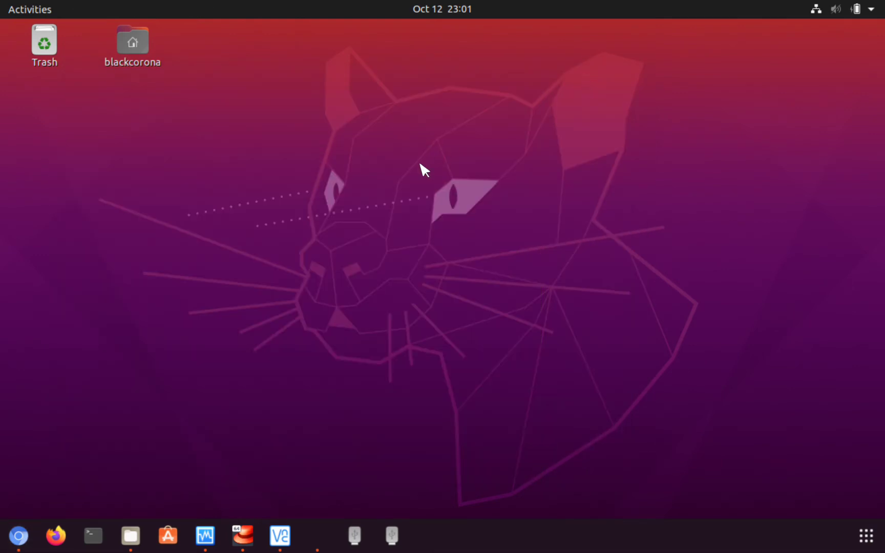
mouse_move(844, 510)
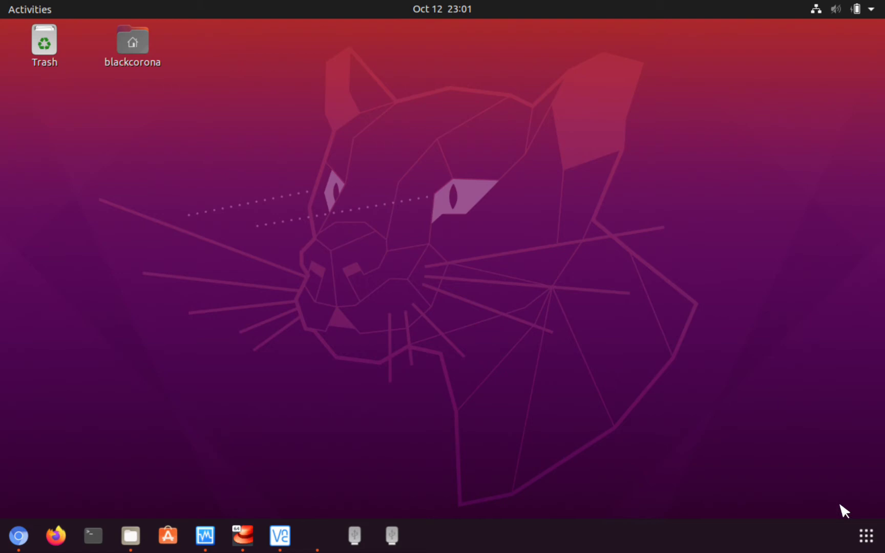
mouse_move(868, 536)
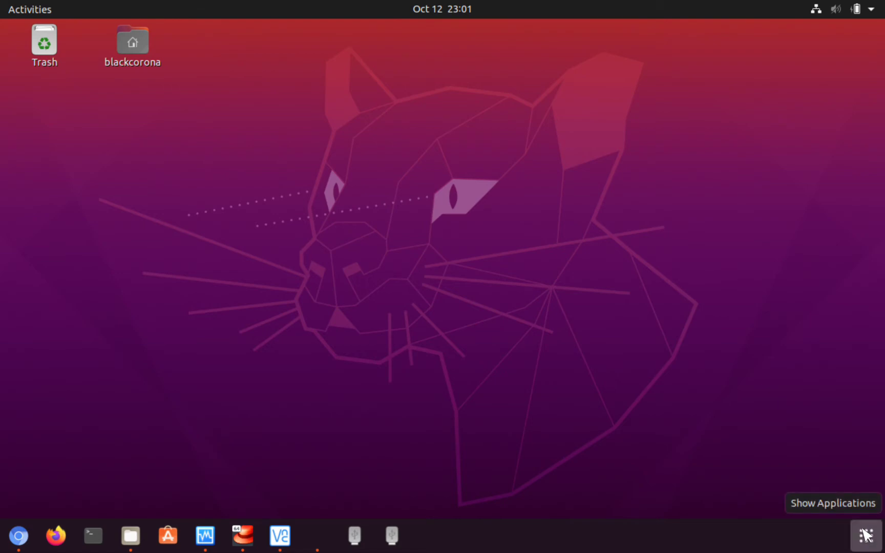
left_click(871, 535)
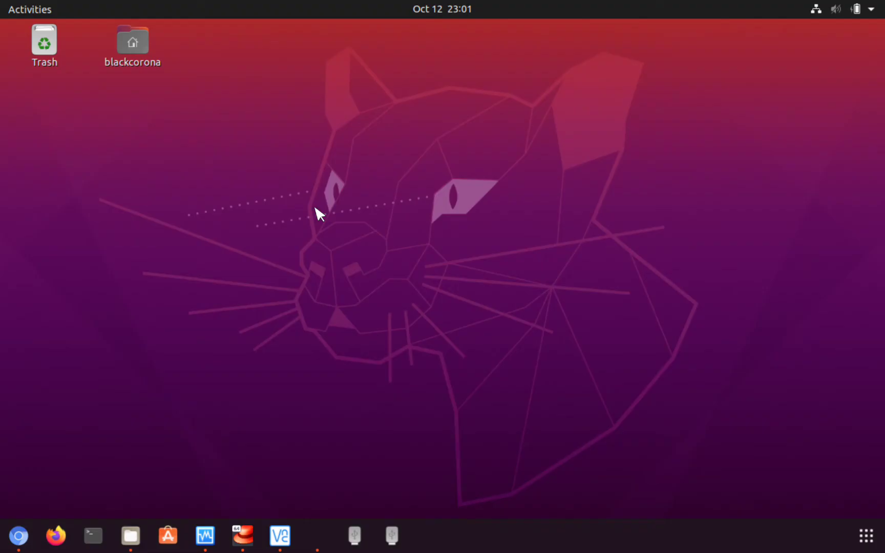
- Launch Raspberry Pi Imager, selecting Raspberry Pi OS (32-bit) and the 127.9 GB Generic STORAGE_DEVICE
left_click(354, 535)
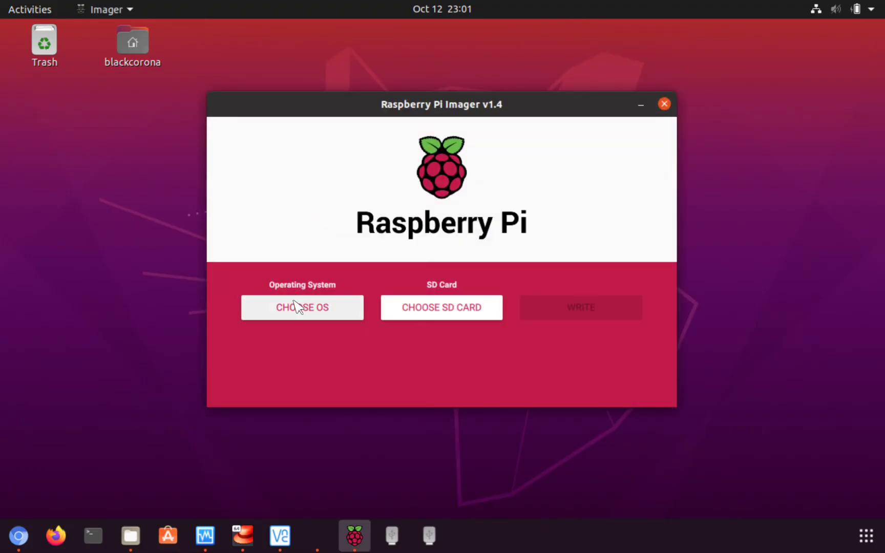
left_click(302, 307)
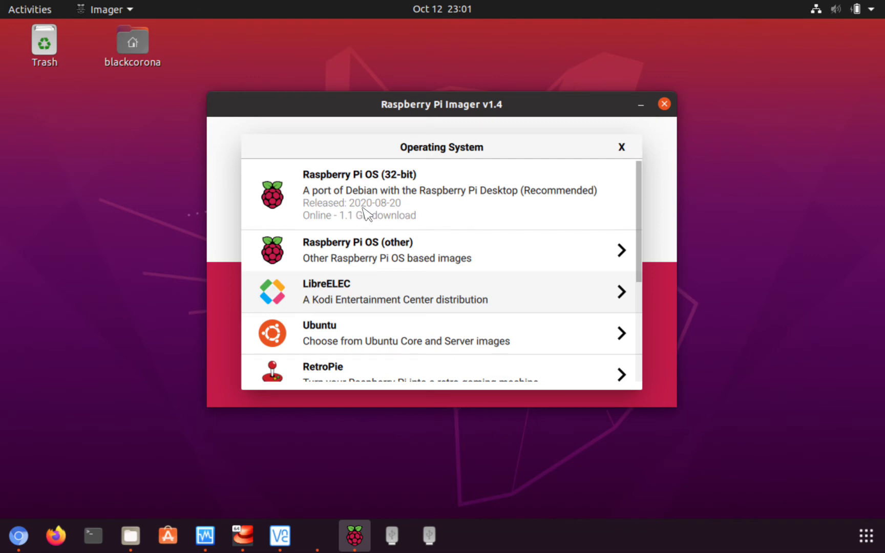
mouse_move(421, 196)
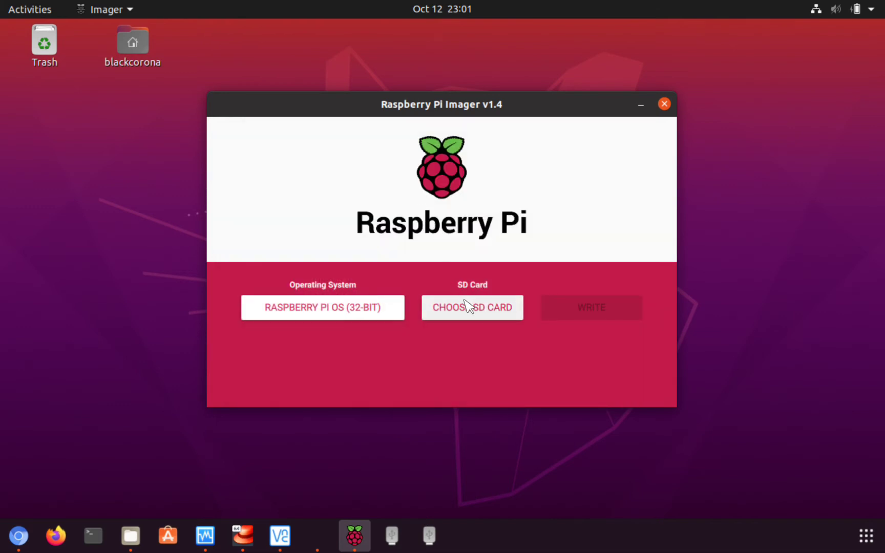
left_click(471, 307)
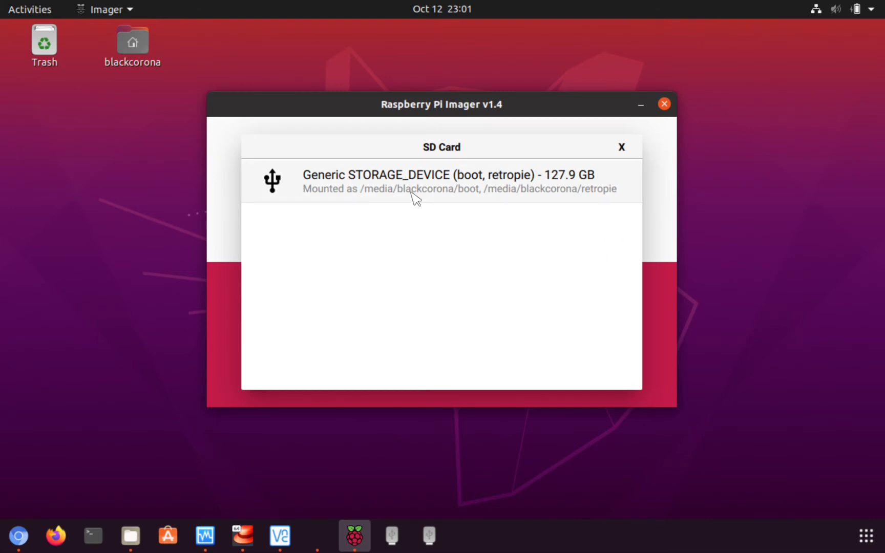
left_click(442, 180)
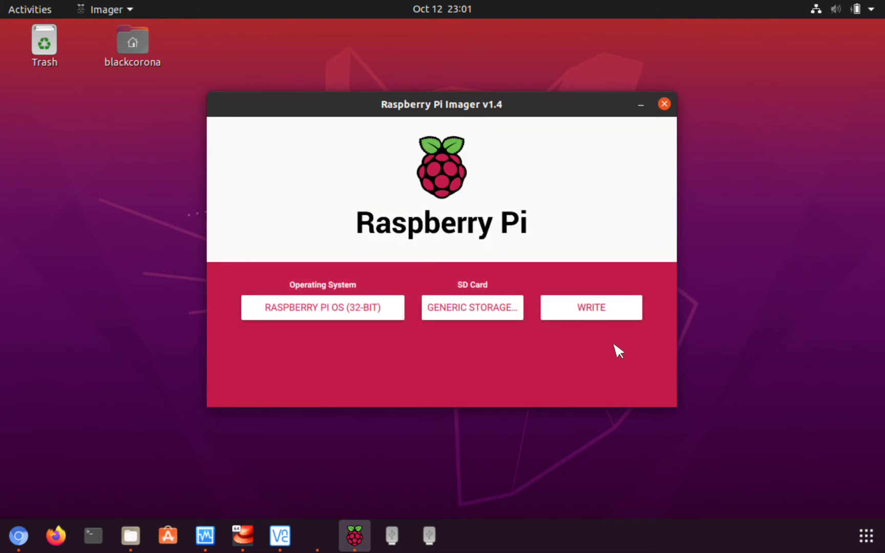
- Write the OS to the card, accepting the erase warning and authenticating with the password
left_click(589, 307)
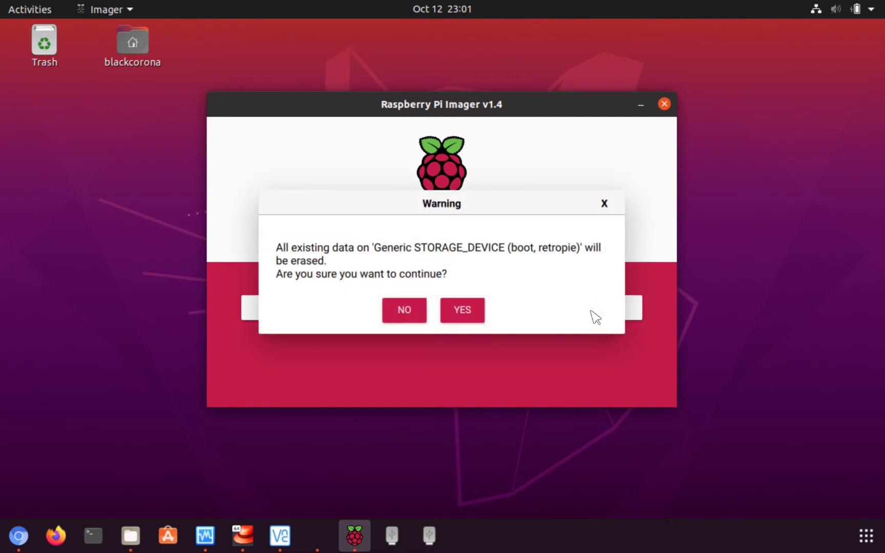
mouse_move(461, 309)
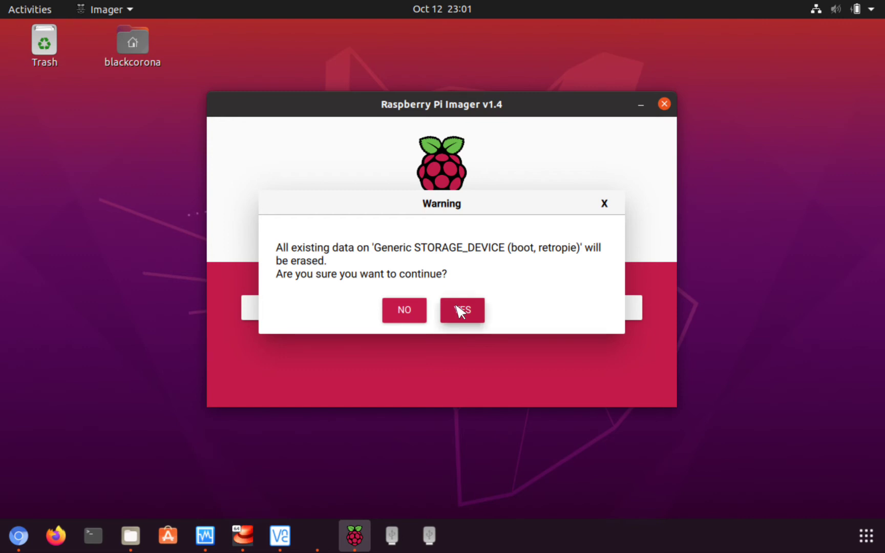
left_click(461, 310)
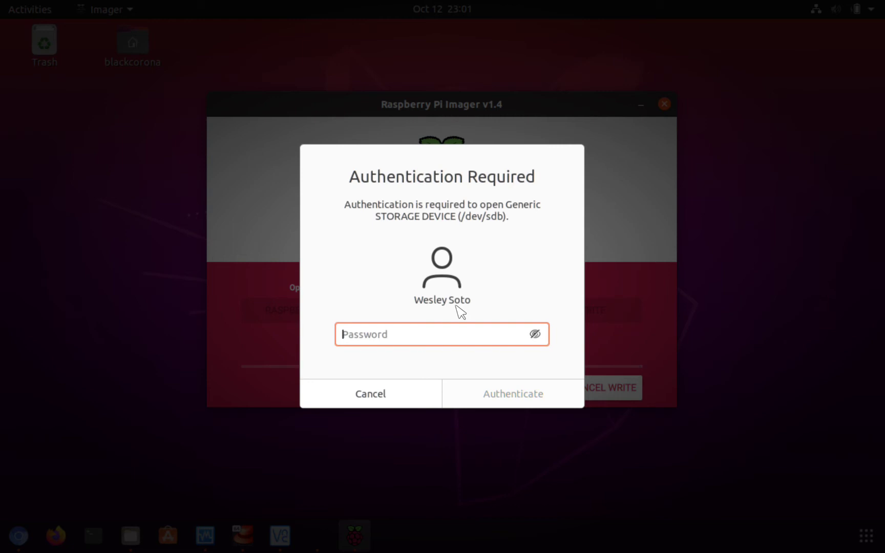
type("password")
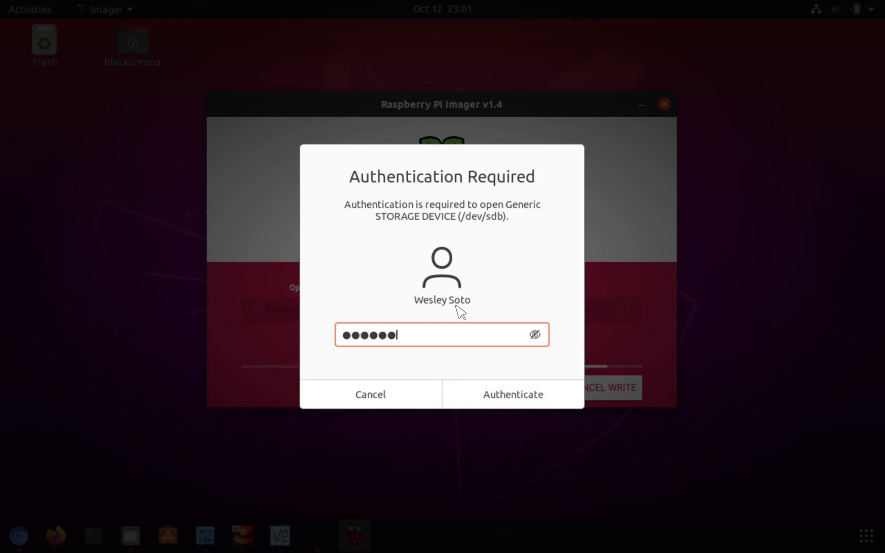
left_click(512, 393)
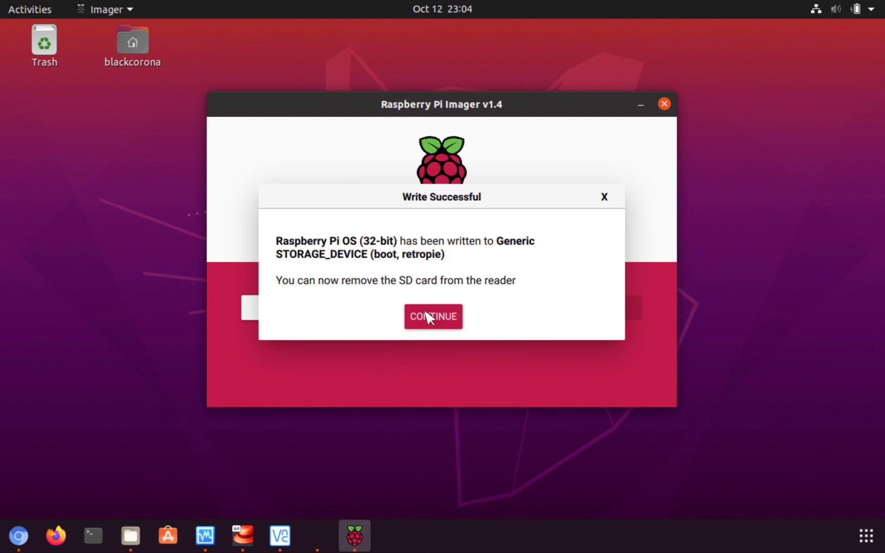
- Dismiss the Write Successful dialog with CONTINUE and quit Raspberry Pi Imager
left_click(432, 316)
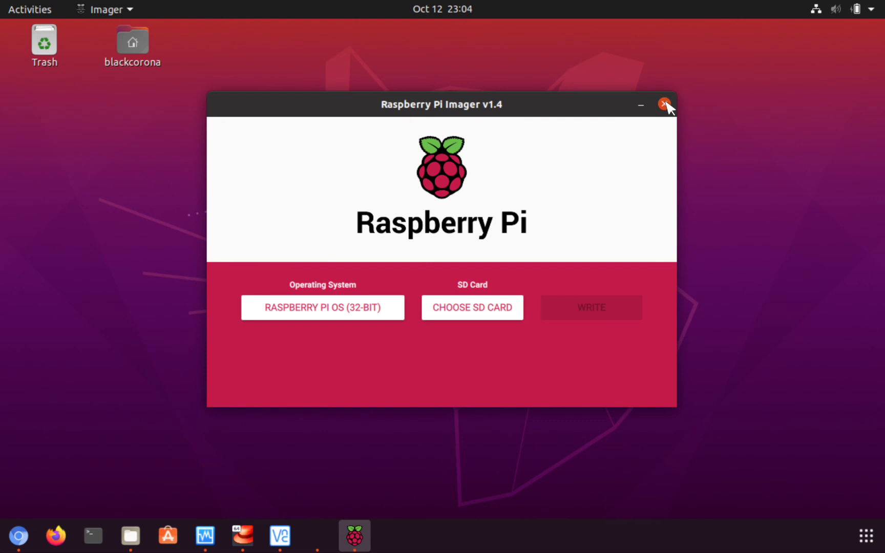
left_click(664, 104)
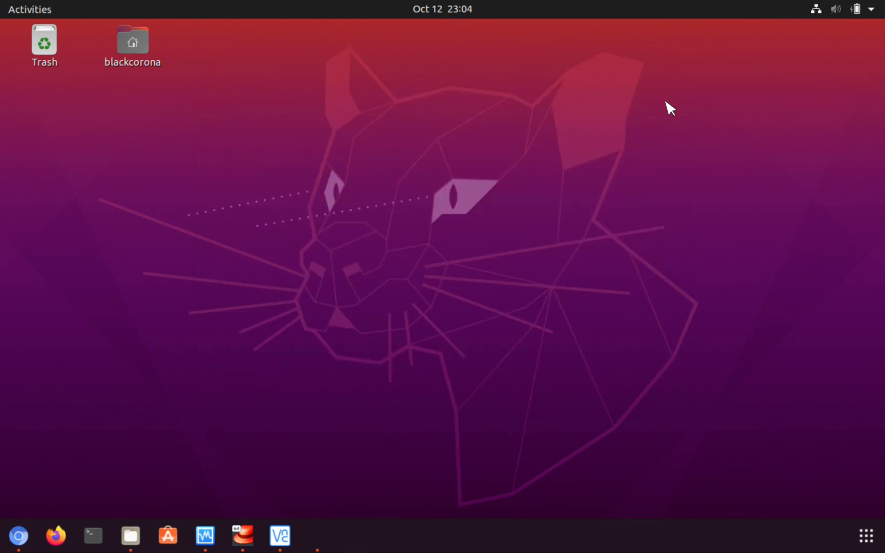